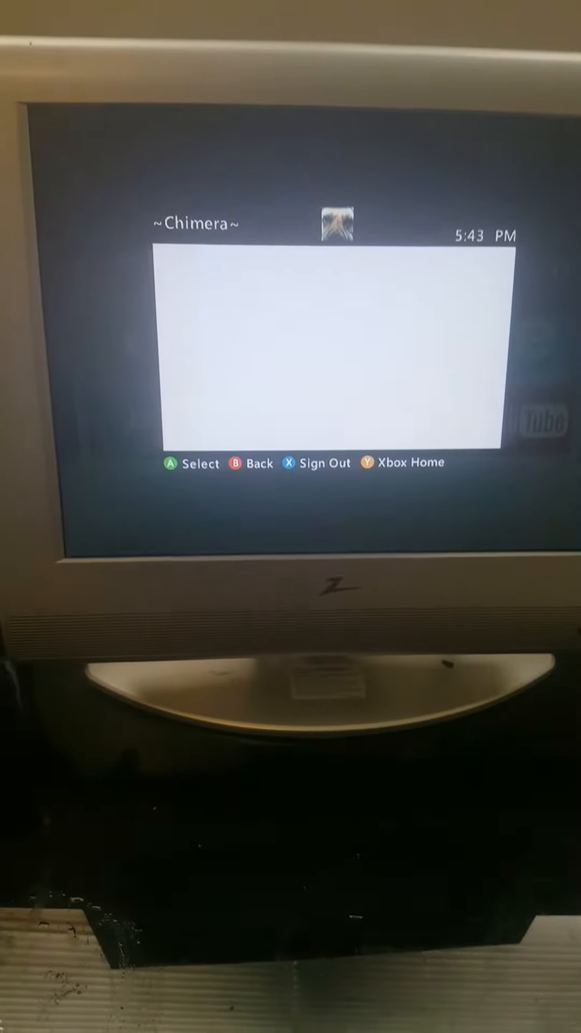
Sign in with the profile to reach the social hub with friends and avatars.
key(guide)
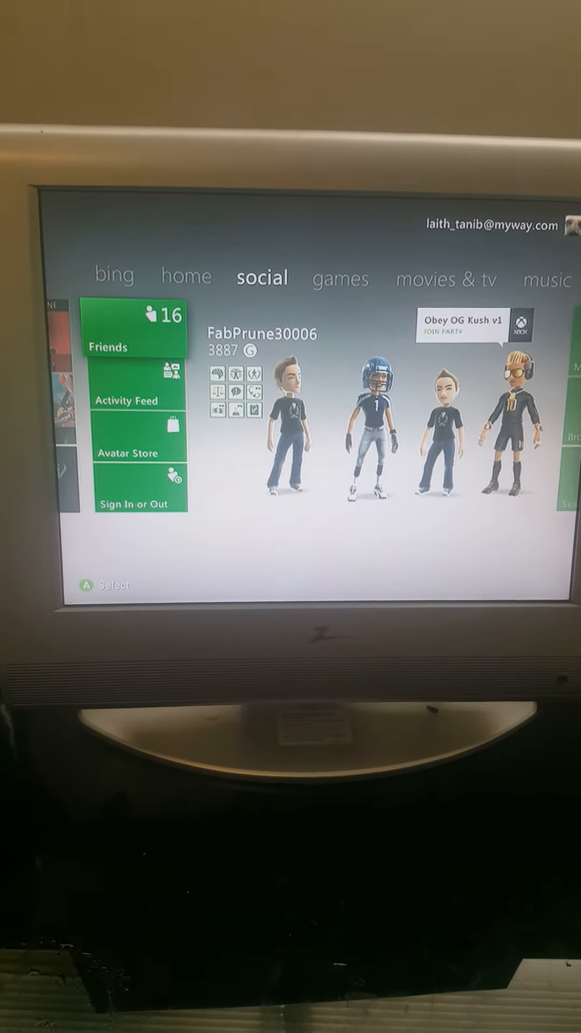
Open My Games from the games hub and highlight XeXMenu 1.2.
click(129, 504)
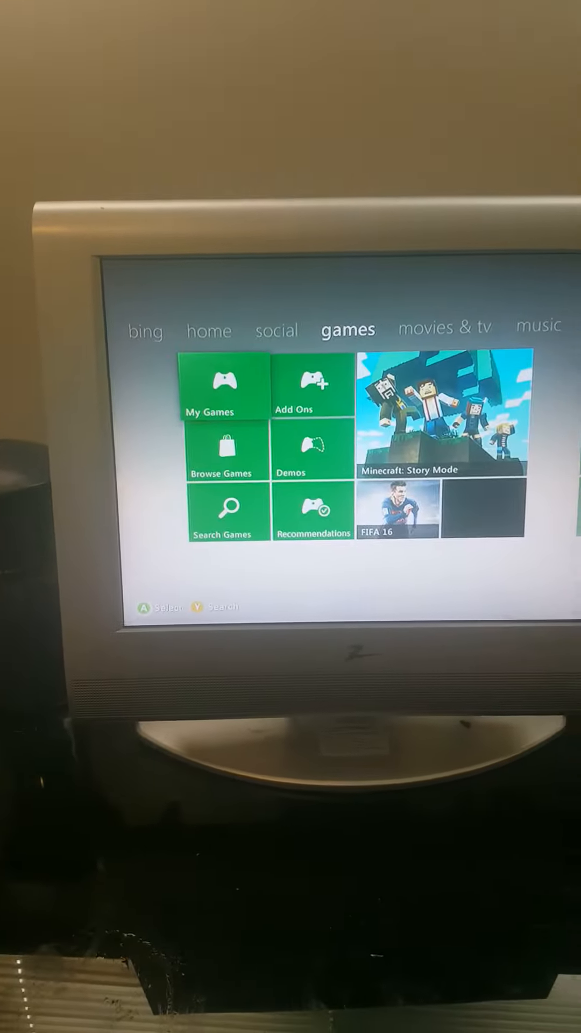
click(222, 386)
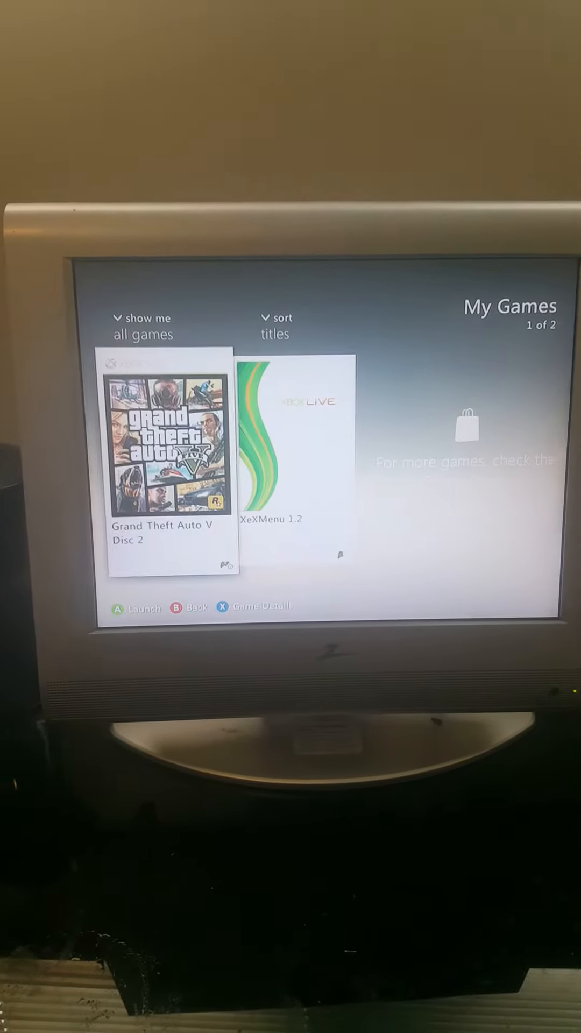
key(Right)
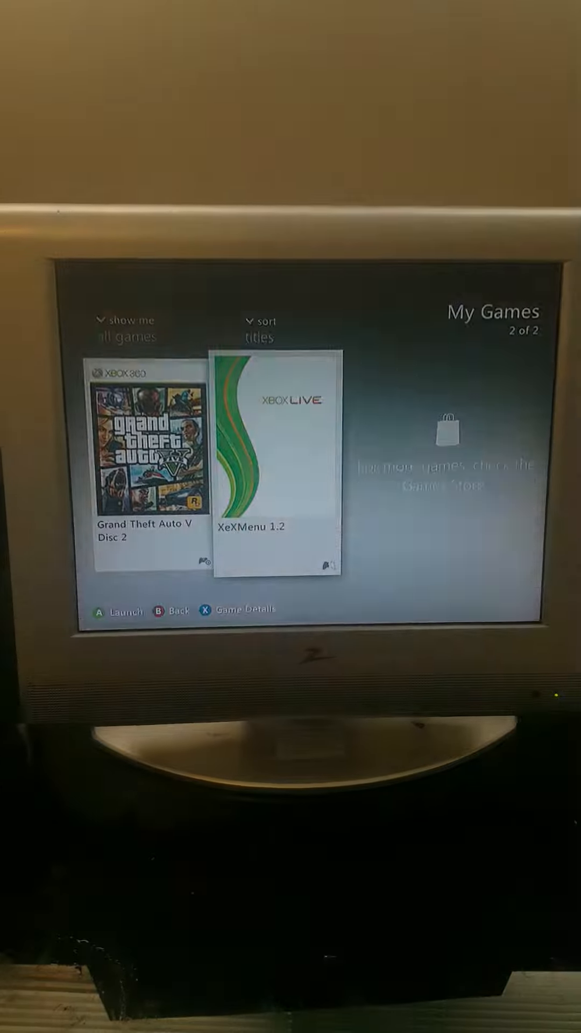